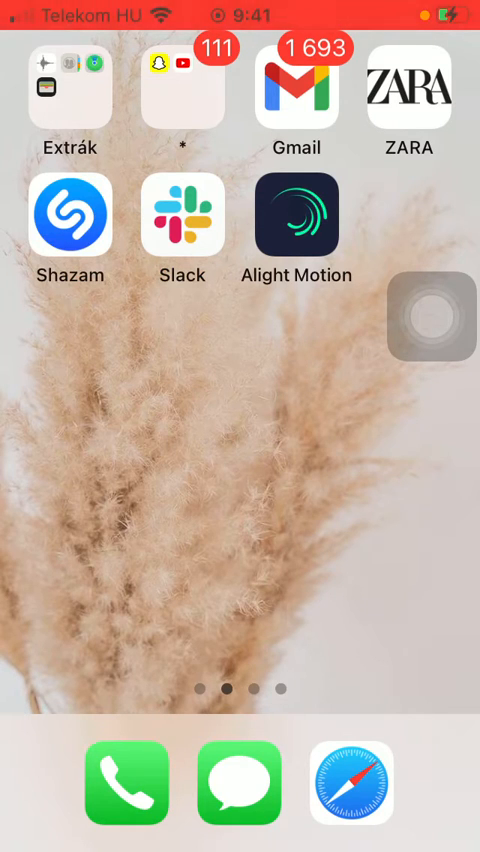
Launch Alight Motion and show the saved elements list under Projects.
click(296, 217)
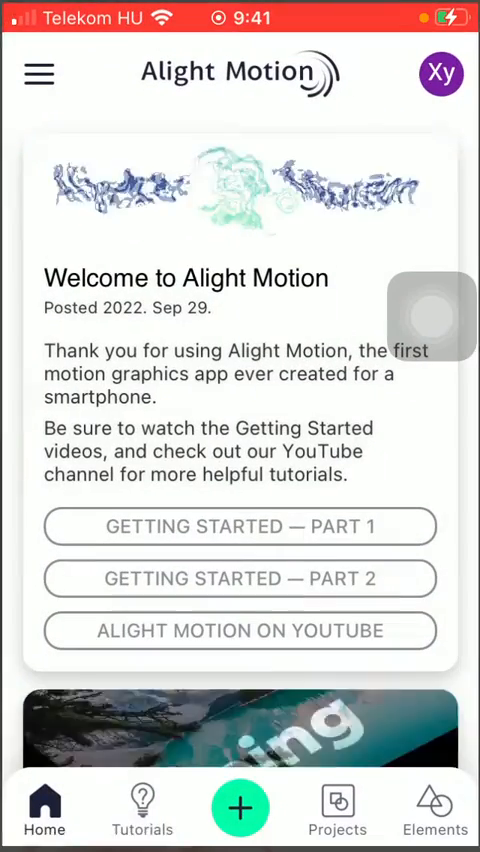
click(338, 808)
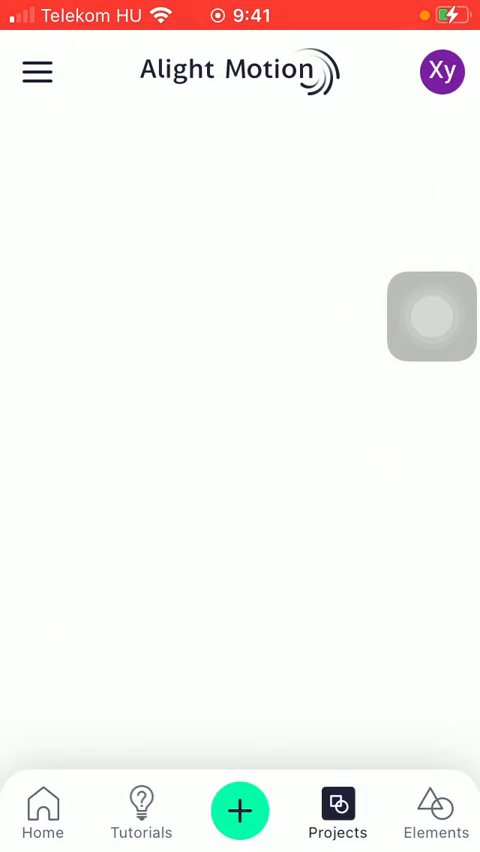
click(439, 809)
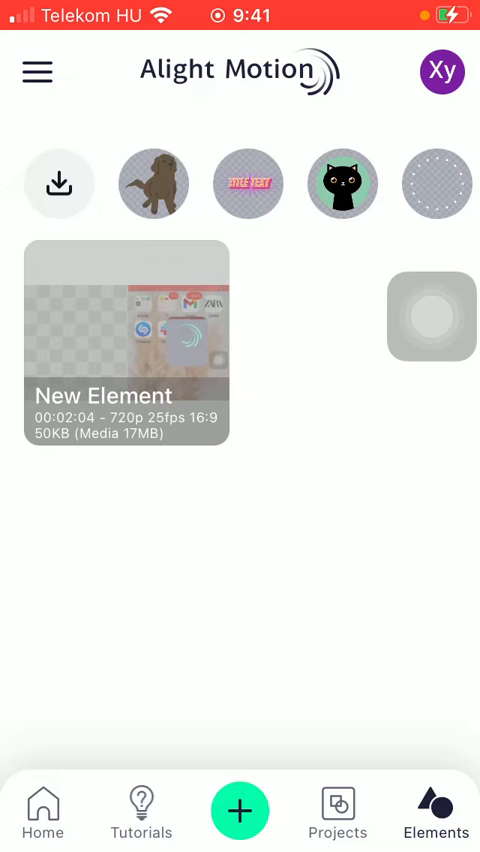
Open the 'New Element' element in the editor.
click(126, 345)
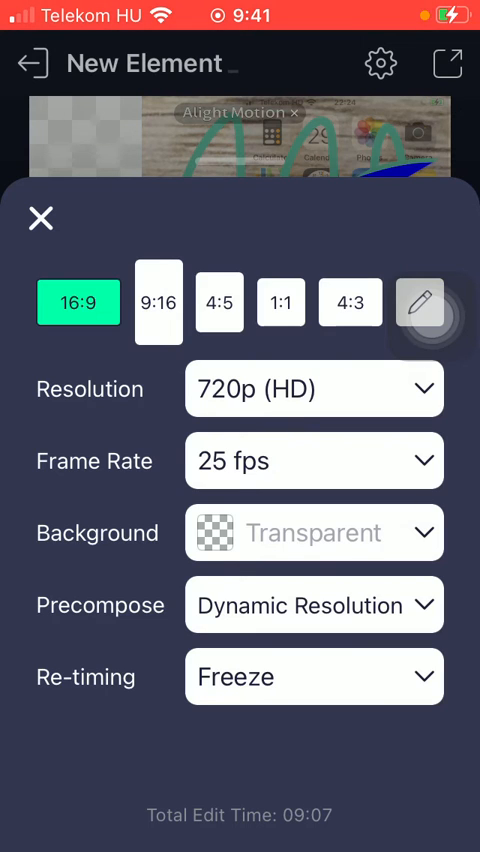
Switch the New Element background from transparent to Blue, reopening the colour list.
click(314, 533)
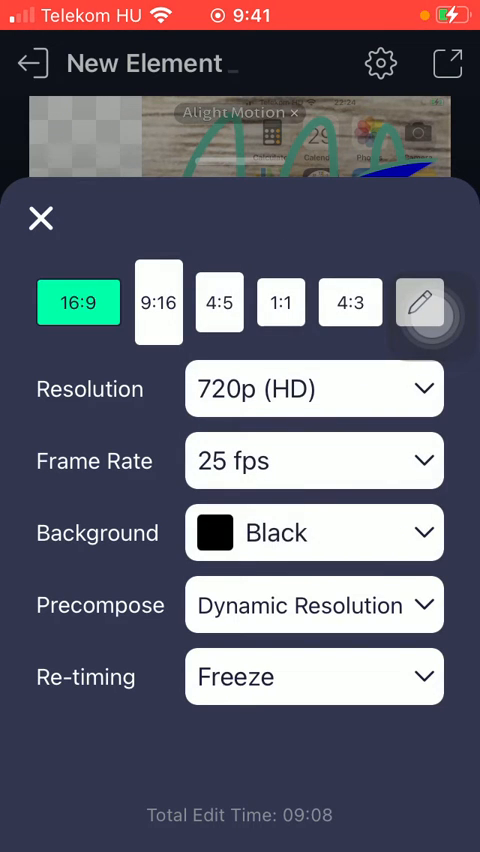
click(314, 532)
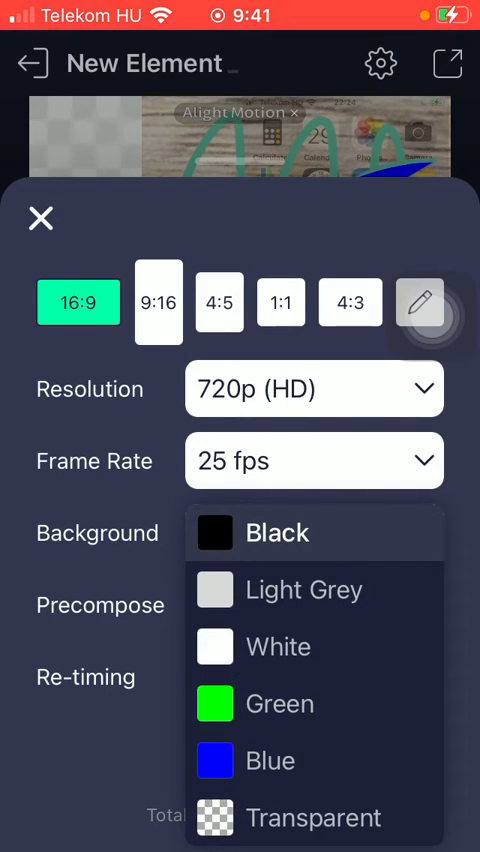
click(270, 761)
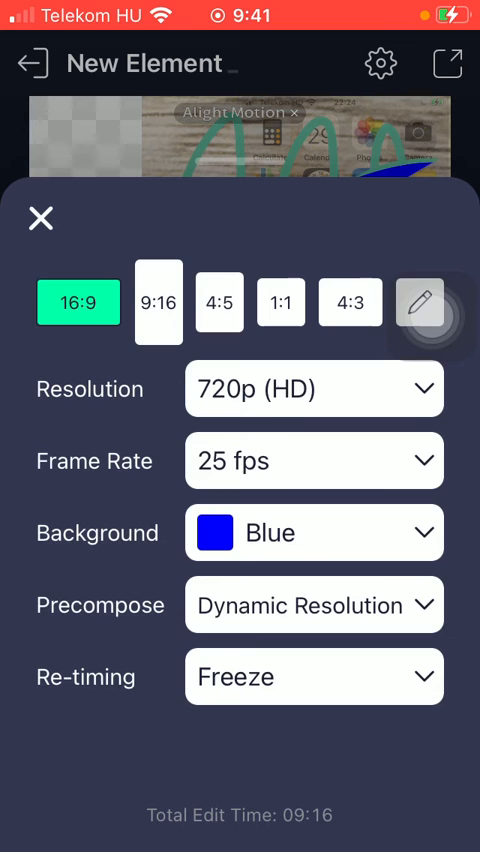
click(314, 532)
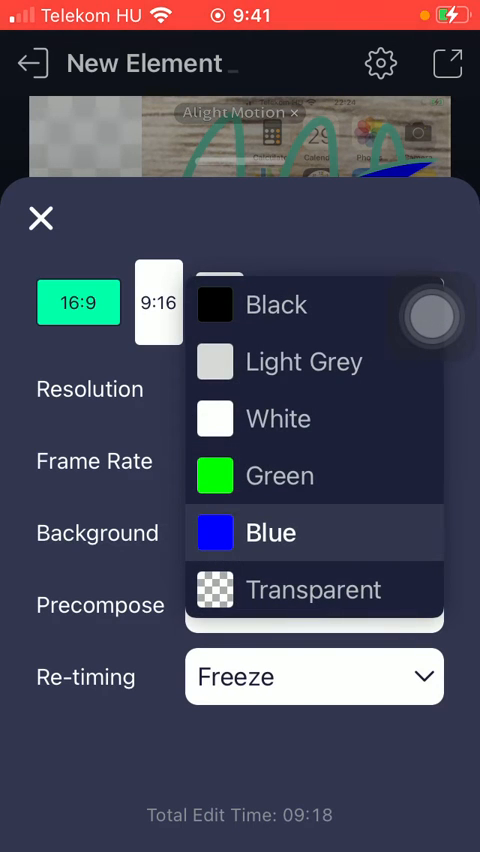